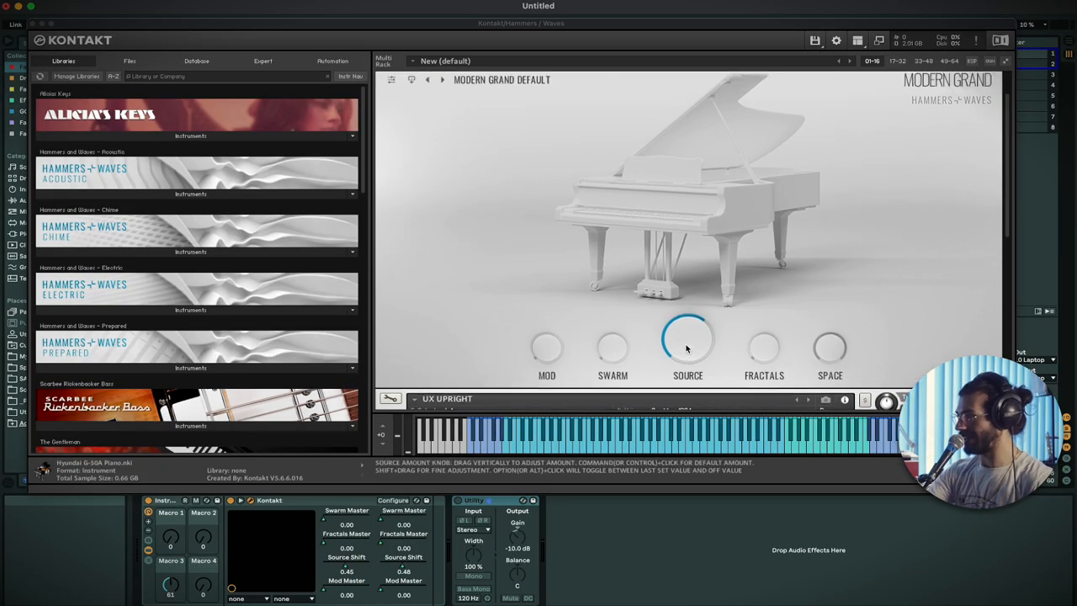
# Show the UX Upright instrument and reveal its Source page with realism and velocity settings
pyautogui.click(686, 340)
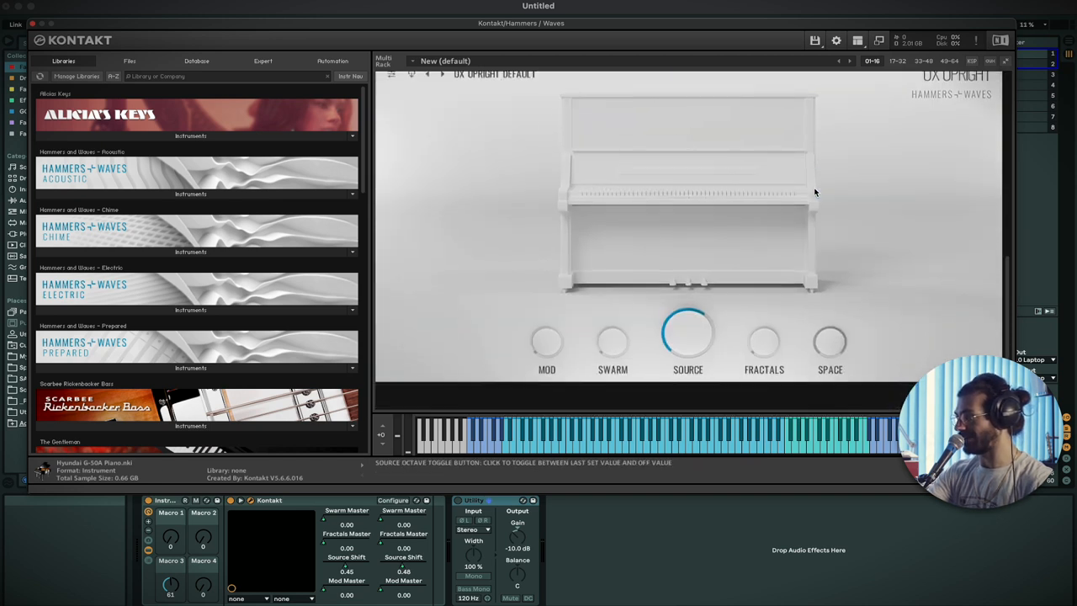
pyautogui.click(686, 370)
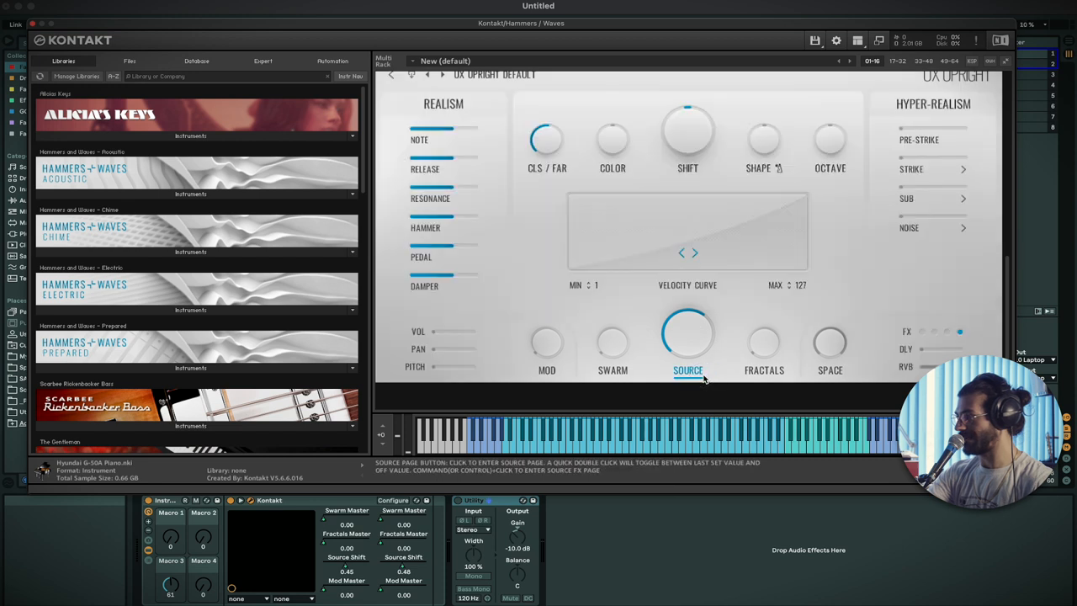